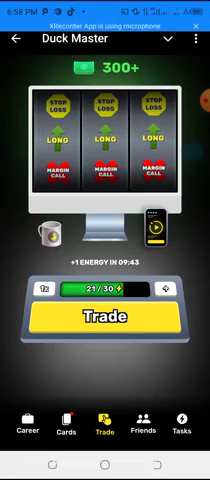
Open the Tasks tab and scroll down to Check out Game Guide
click(105, 319)
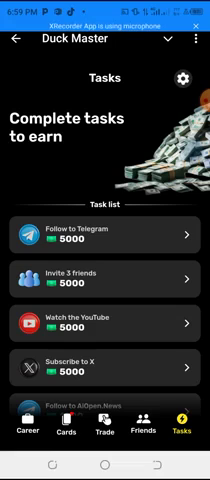
scroll(down, 3)
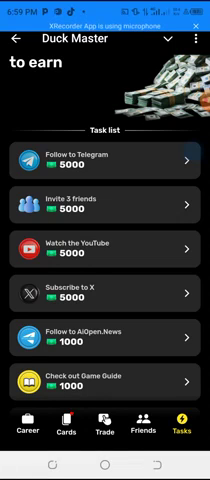
scroll(down, 3)
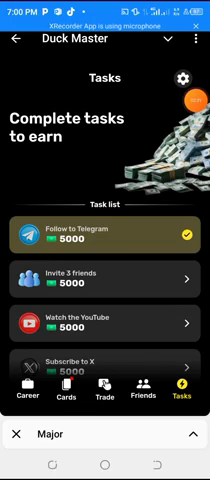
Scroll the Tasks list down to Follow to AiOpen.News, with Follow to Telegram checked
scroll(down, 3)
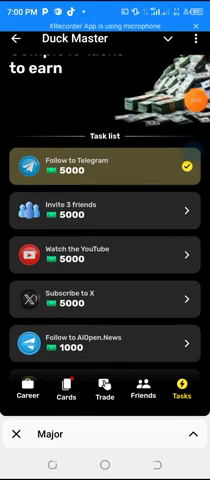